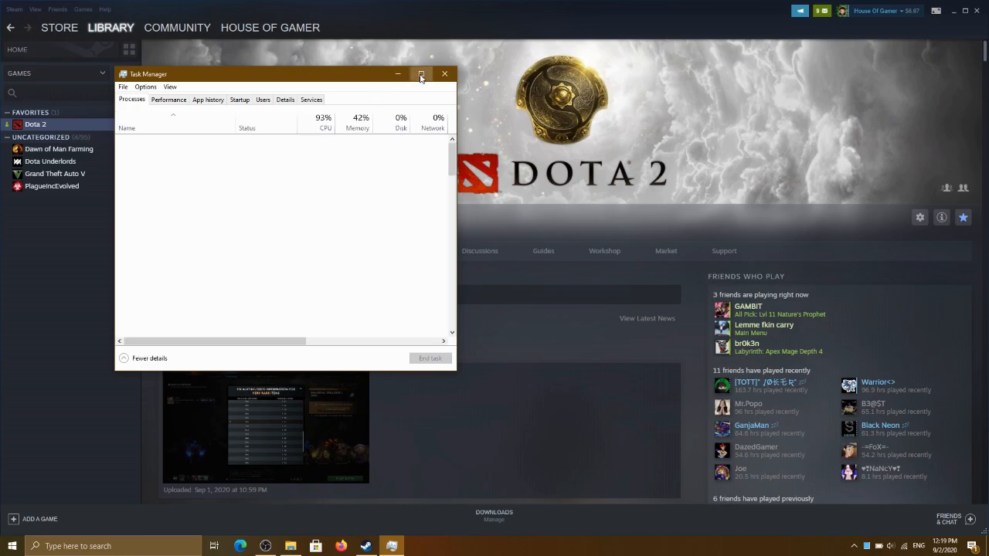
# Step: Maximize Task Manager and scroll down through the Background processes list
pyautogui.click(421, 74)
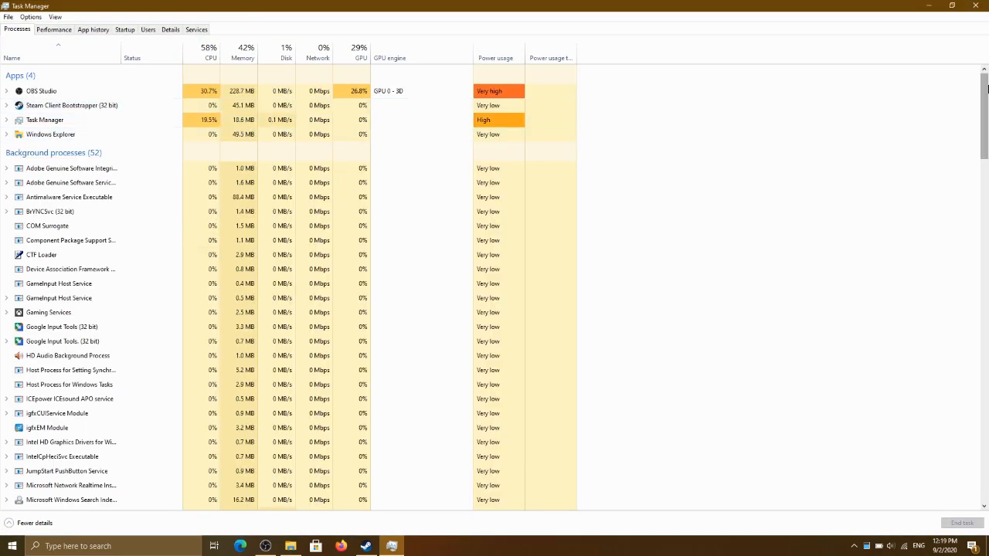
pyautogui.scroll(-3)
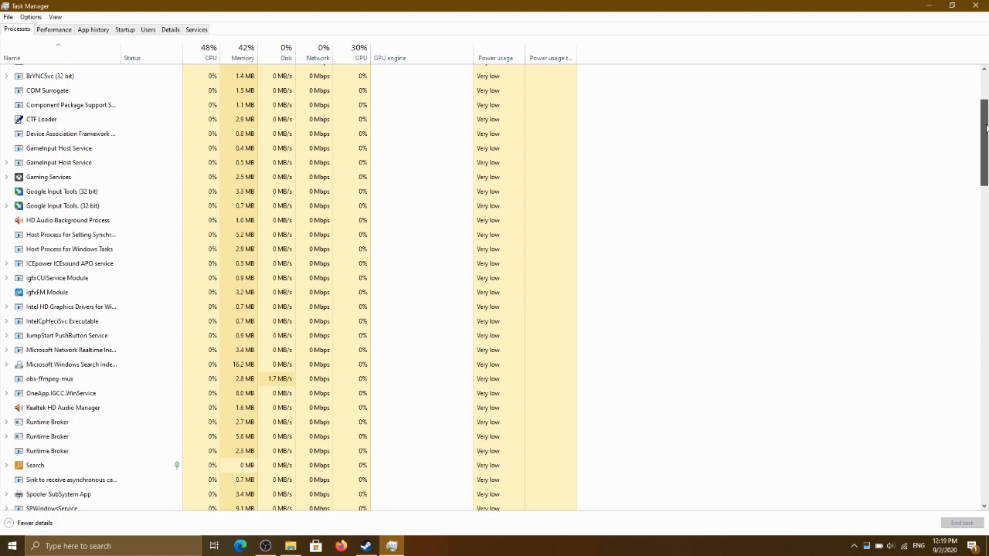
pyautogui.scroll(-3)
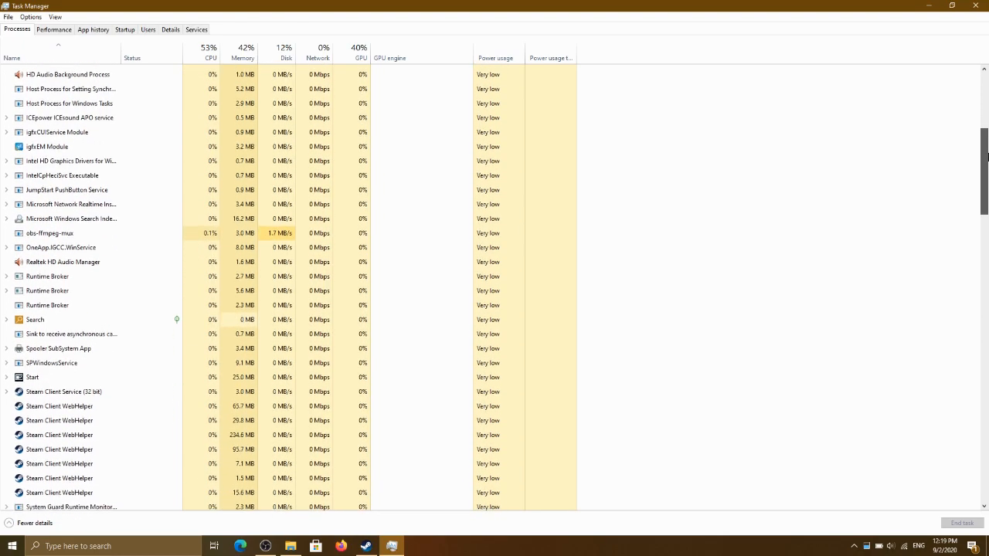
pyautogui.scroll(-3)
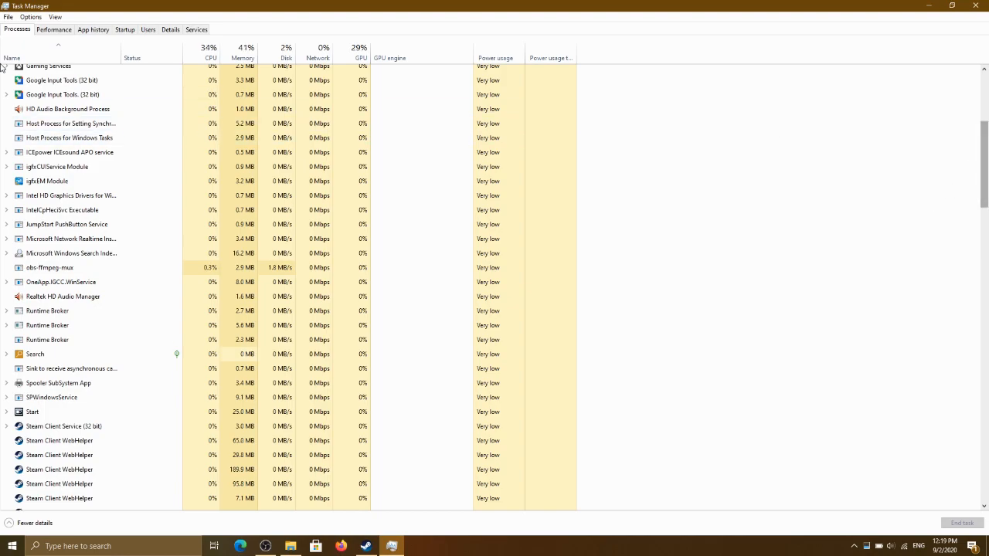
# Step: Inspect a couple of background processes via their context menus, ending one, then return to Steam
pyautogui.click(68, 108)
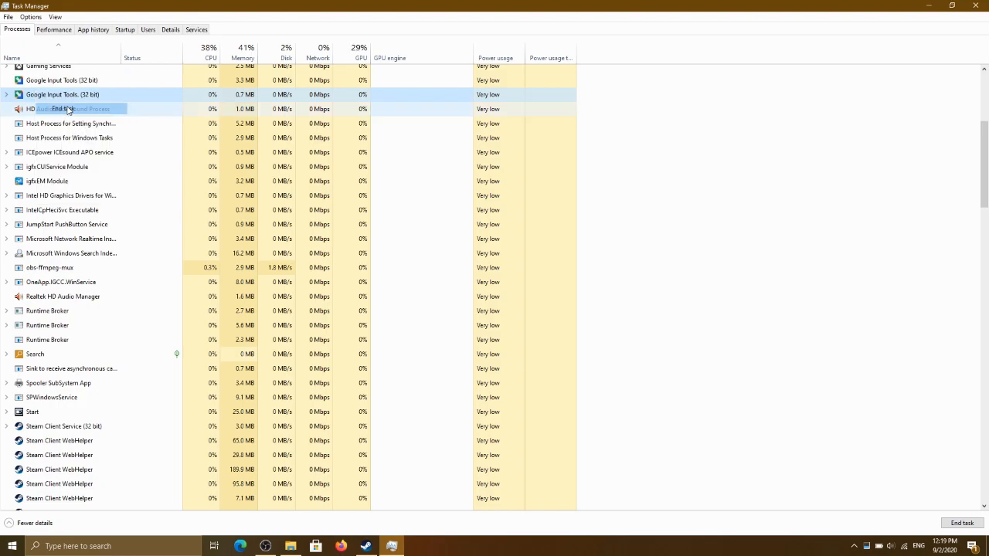
pyautogui.rightClick(46, 108)
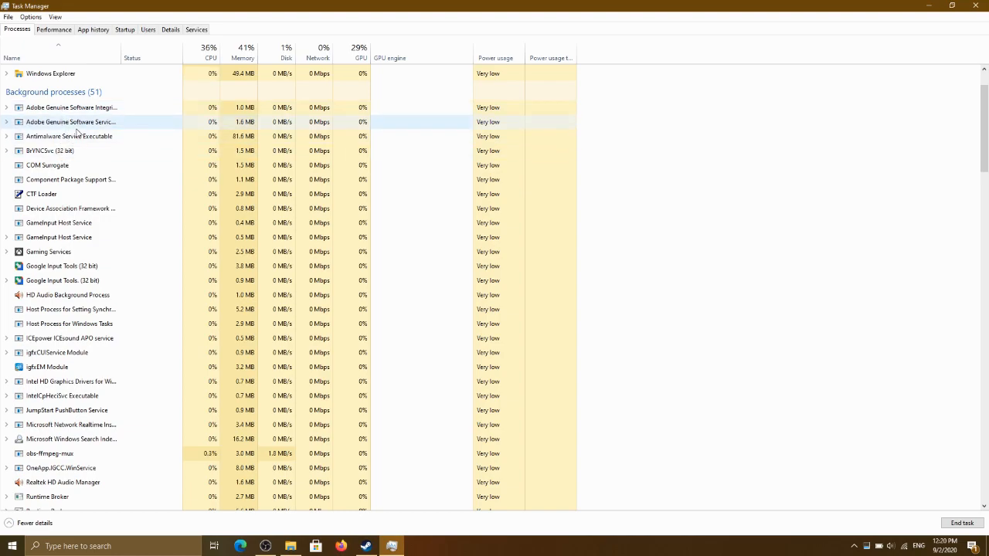
pyautogui.rightClick(48, 250)
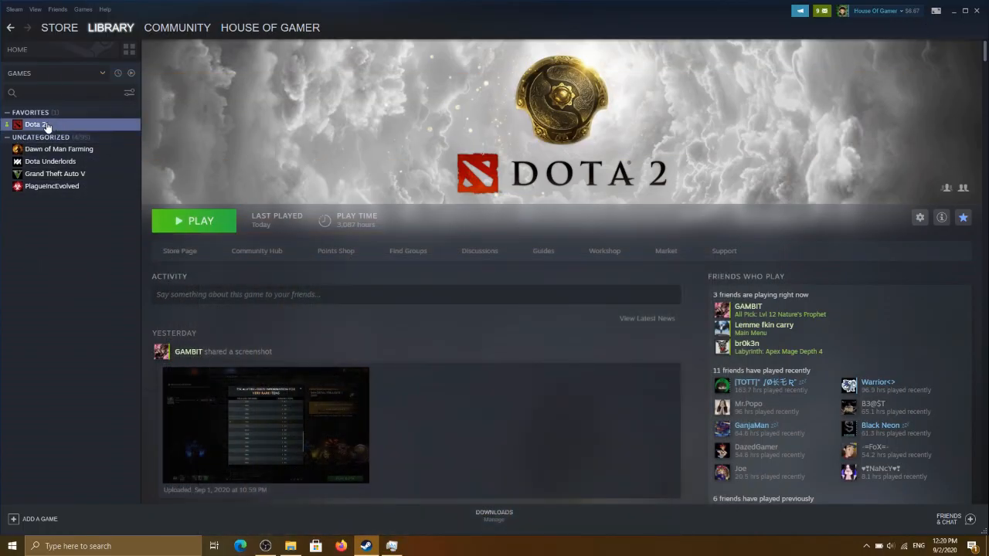
# Step: Open Dota 2's Properties from the library and bring up its Set Launch Options box
pyautogui.rightClick(34, 123)
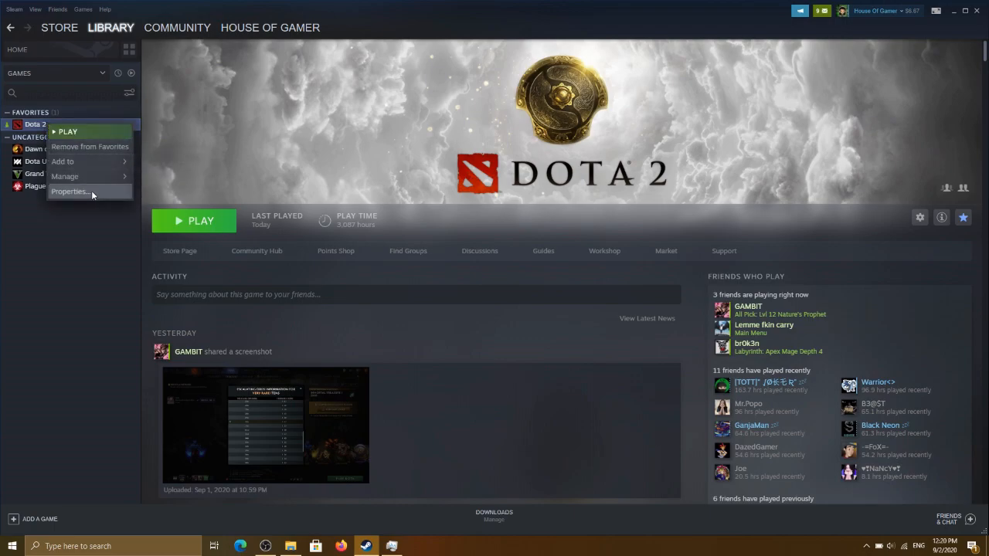
pyautogui.click(70, 192)
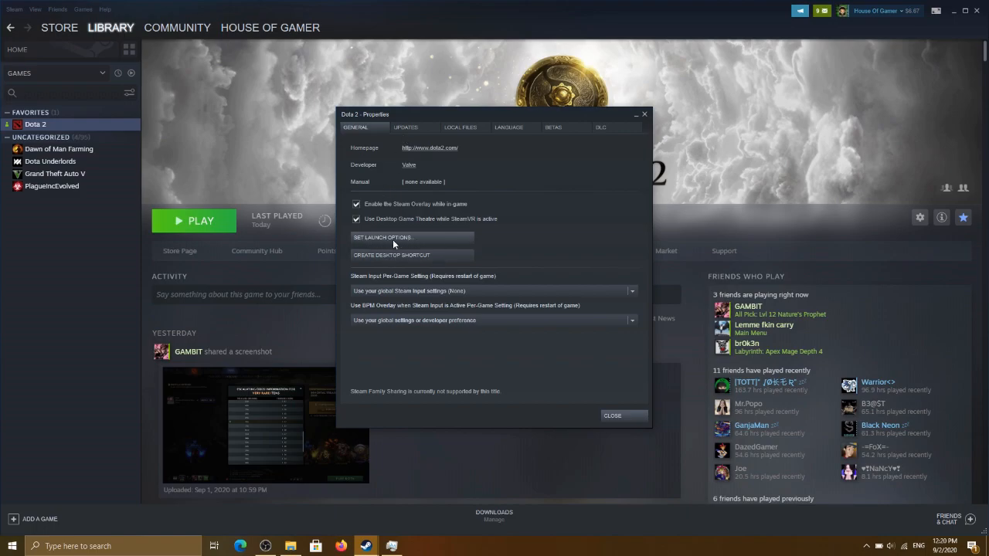
pyautogui.click(382, 238)
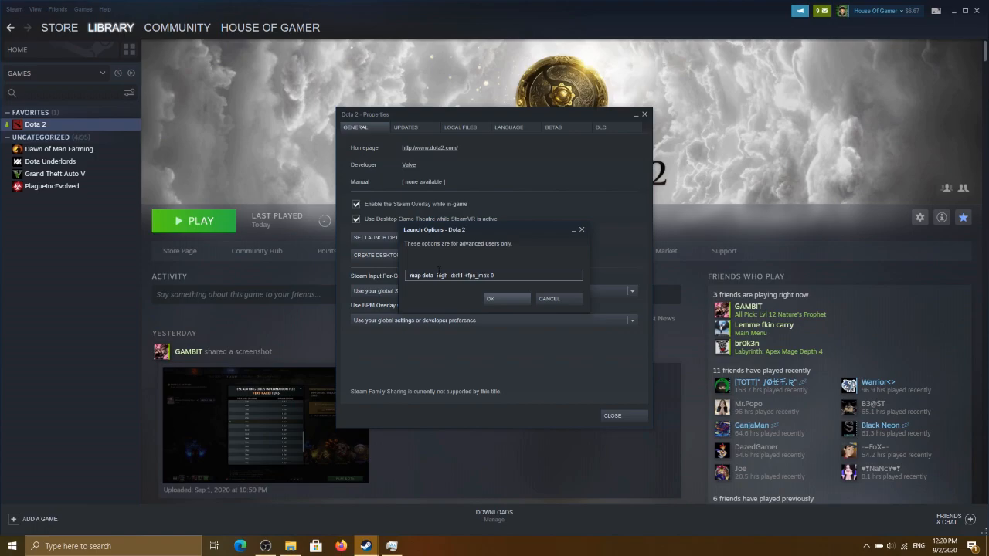
# Step: Review the launch options text and confirm it with OK
pyautogui.doubleClick(421, 275)
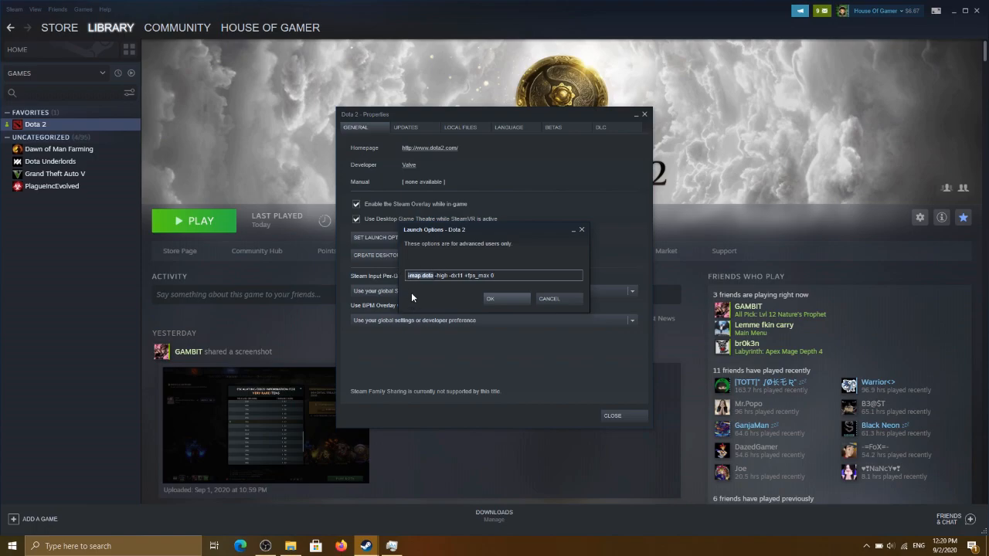
pyautogui.moveTo(408, 300)
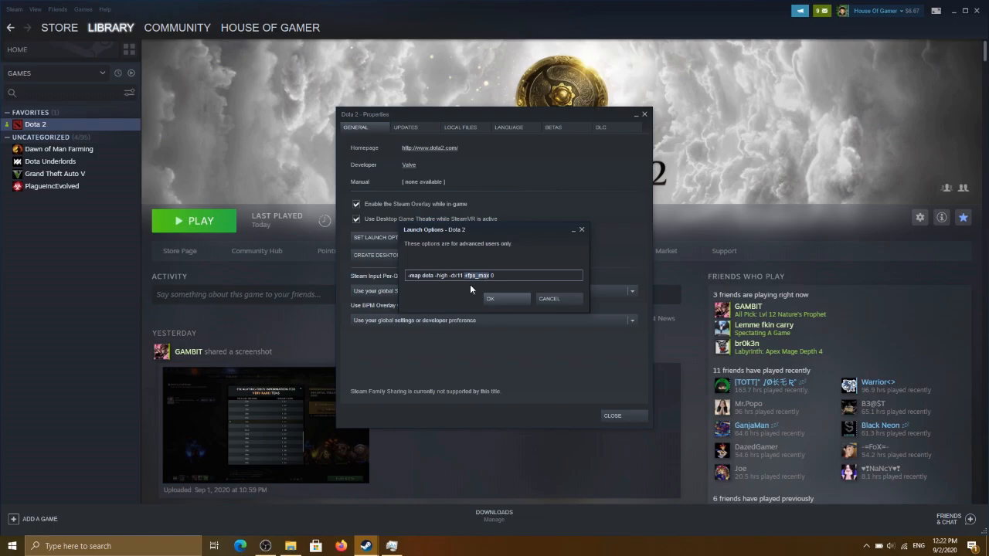
pyautogui.click(490, 299)
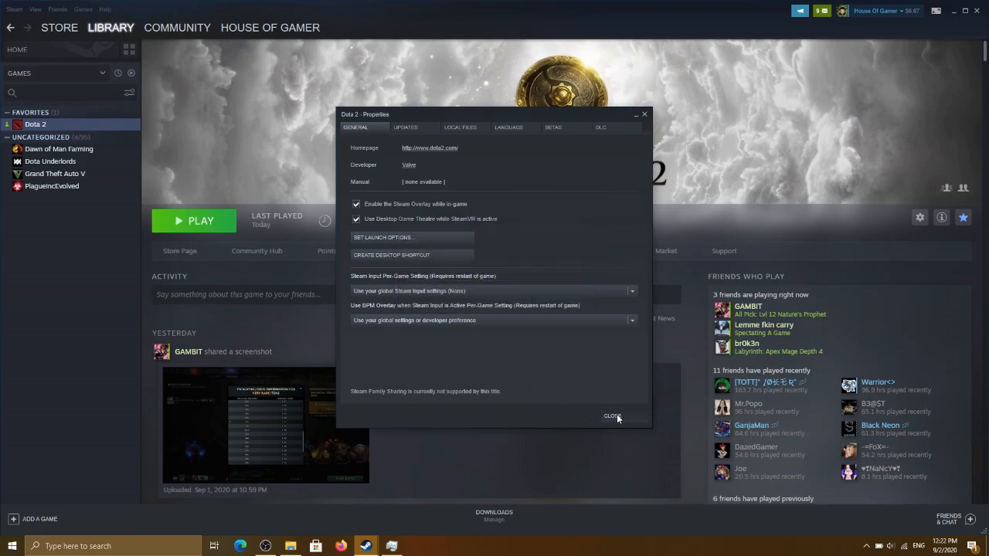
# Step: Close the Properties dialog and launch Dota 2 with Play
pyautogui.click(612, 416)
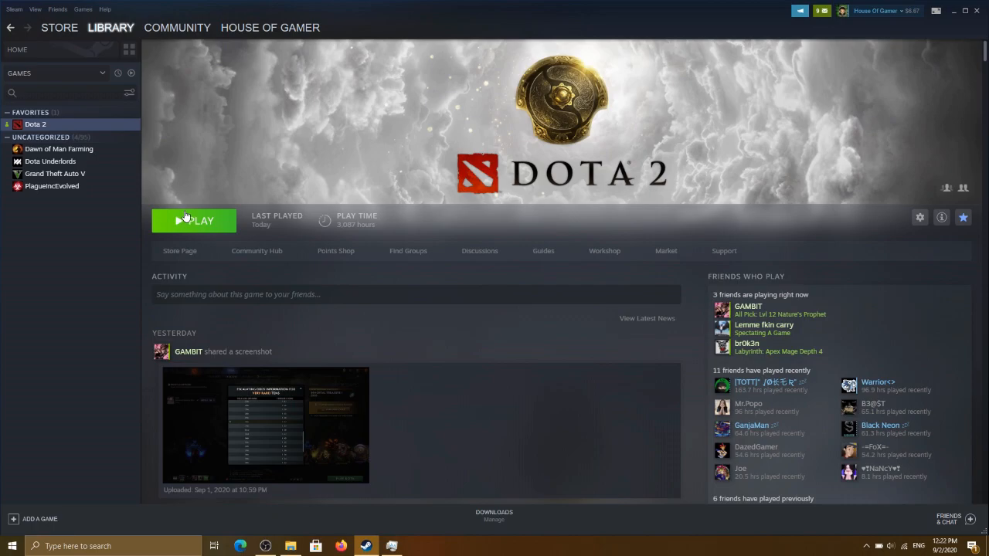
pyautogui.click(194, 221)
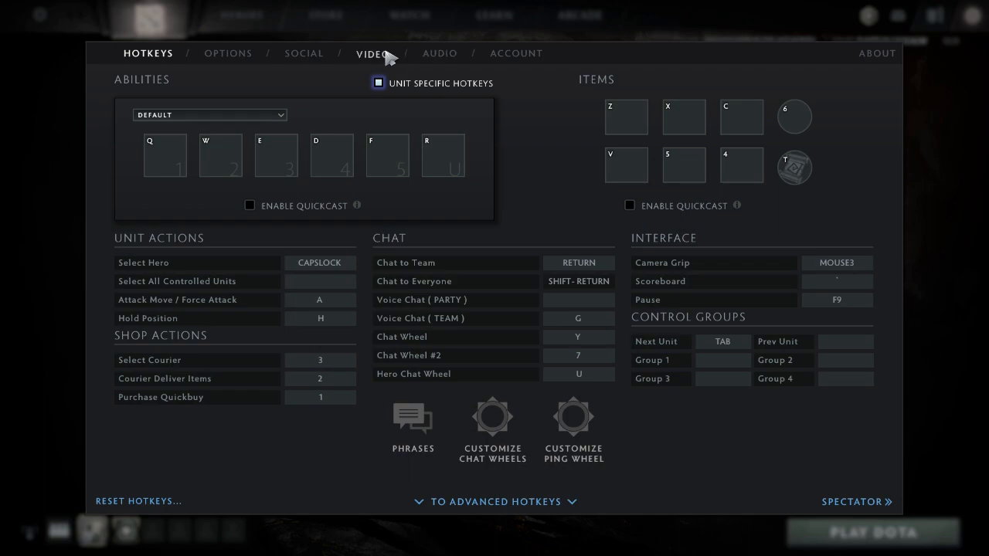
# Step: In Video settings, try the basic rendering slider across its range and leave it at Fastest
pyautogui.click(372, 52)
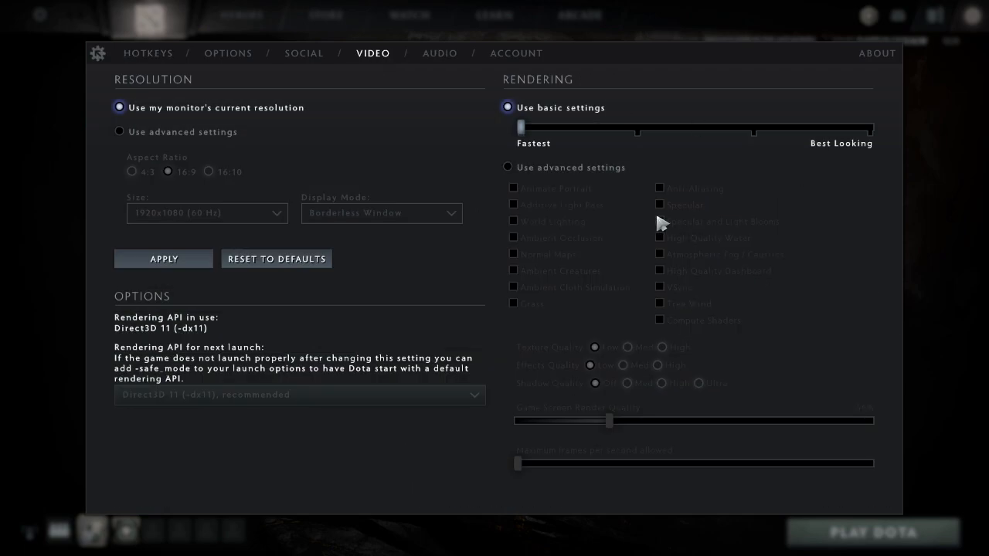
pyautogui.moveTo(516, 193)
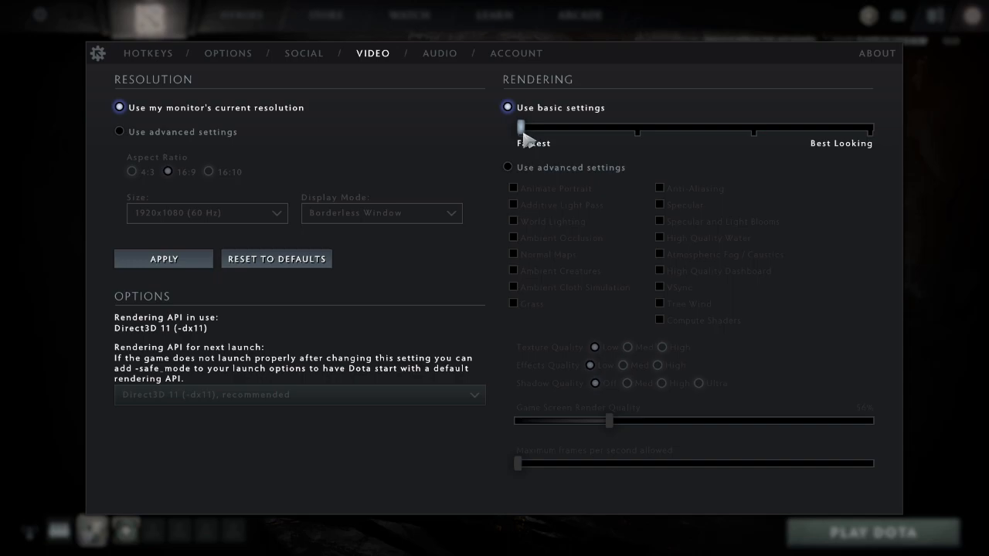
pyautogui.moveTo(528, 139)
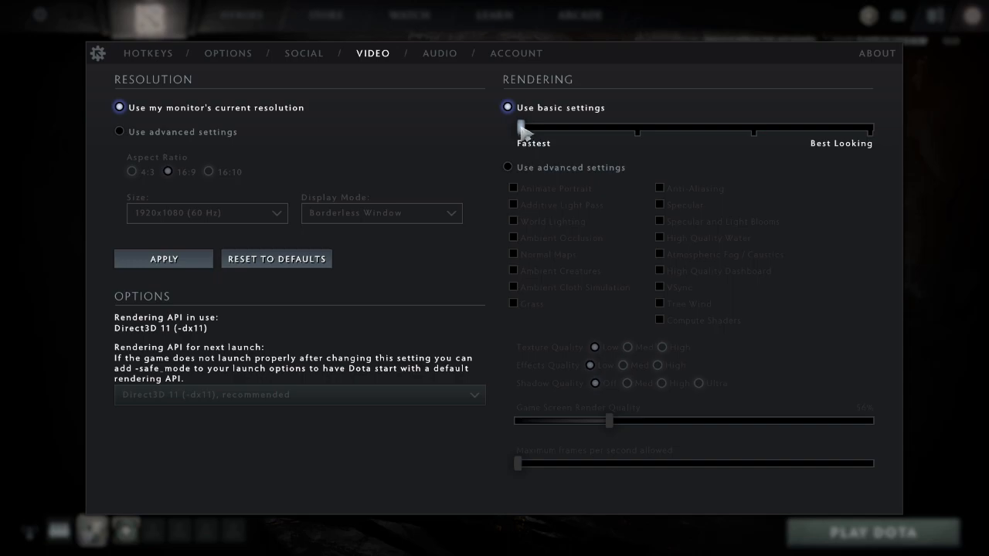
pyautogui.moveTo(522, 129); pyautogui.dragTo(637, 128)
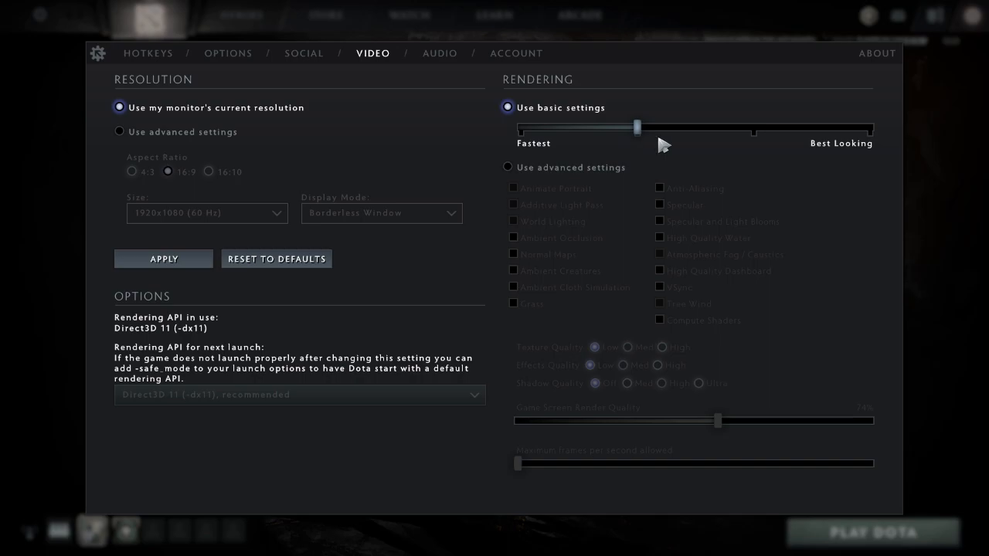
pyautogui.moveTo(636, 127); pyautogui.dragTo(871, 127)
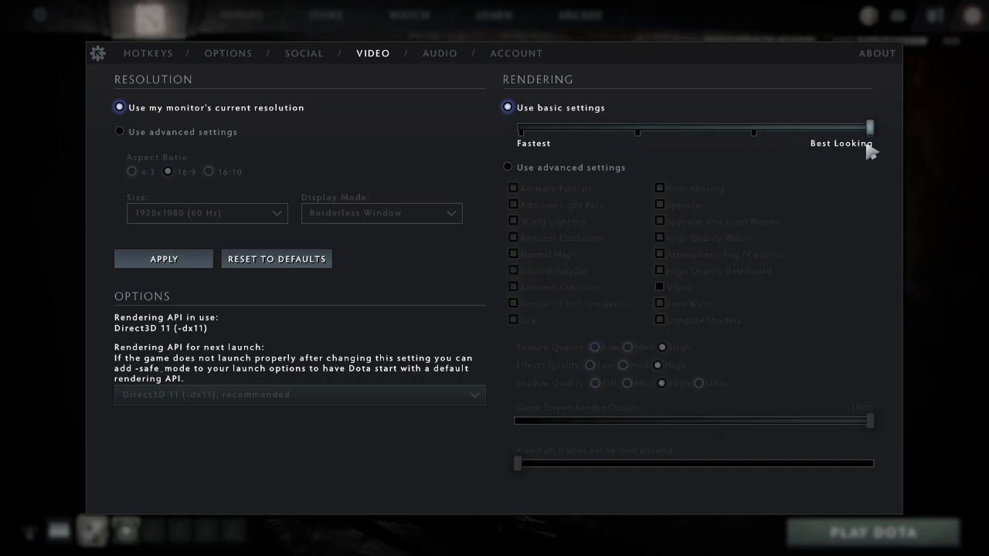
pyautogui.moveTo(871, 126); pyautogui.dragTo(526, 127)
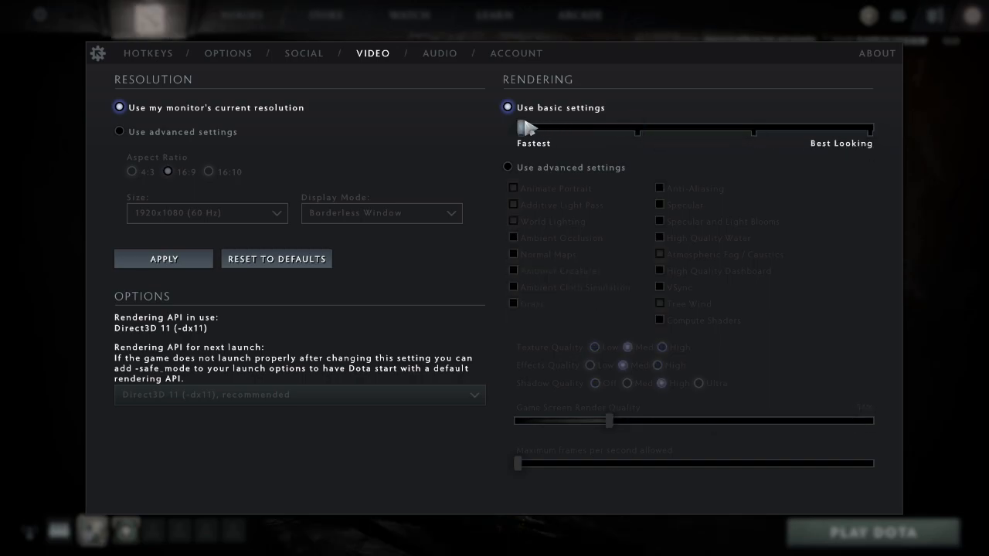
pyautogui.moveTo(525, 127); pyautogui.dragTo(635, 127)
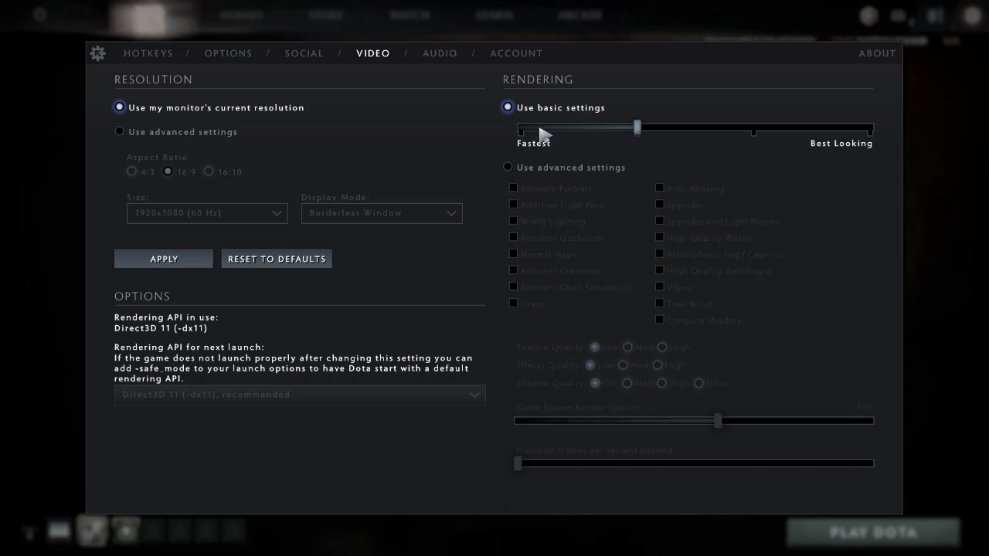
pyautogui.moveTo(636, 126); pyautogui.dragTo(522, 127)
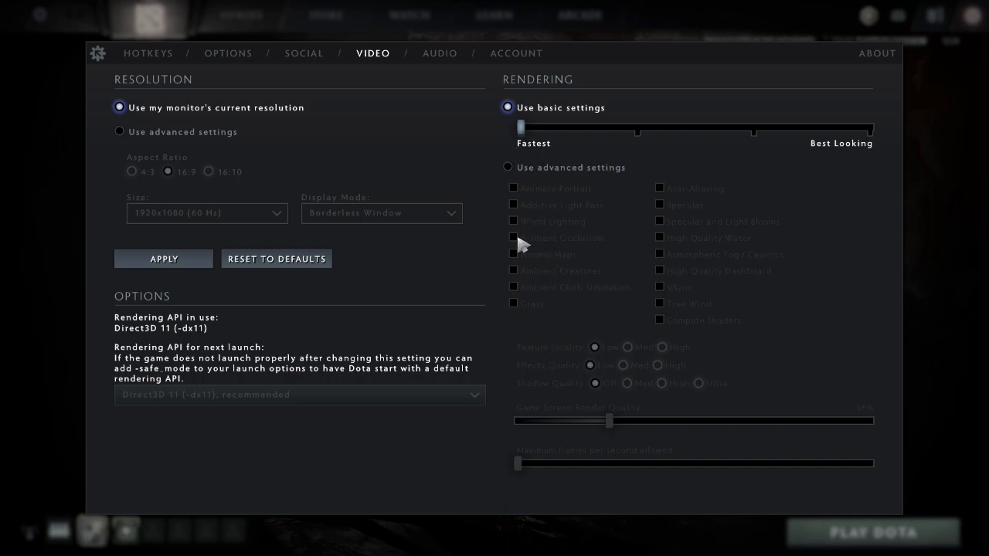
# Step: Switch to Use advanced settings and raise Game Screen Render Quality to 81%
pyautogui.click(507, 167)
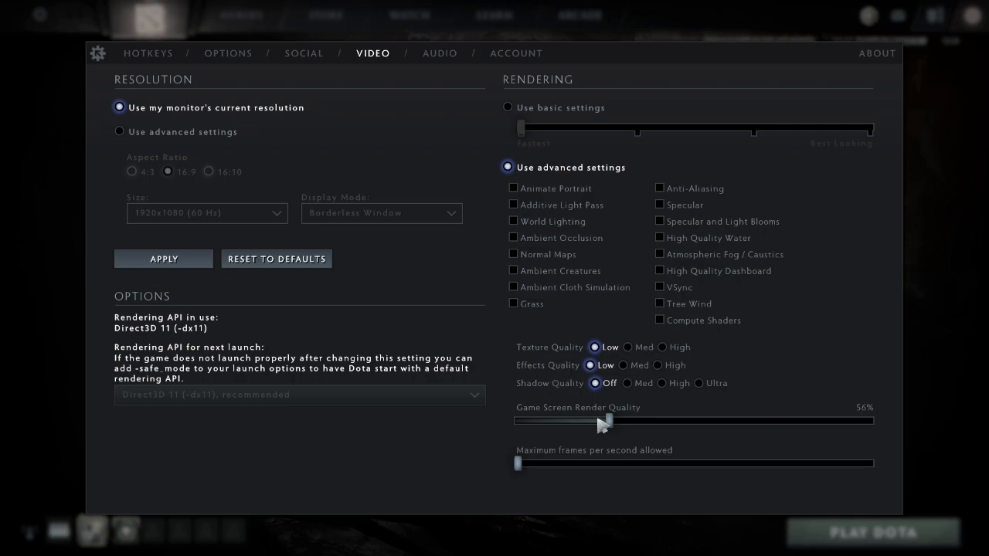
pyautogui.moveTo(606, 420); pyautogui.dragTo(618, 421)
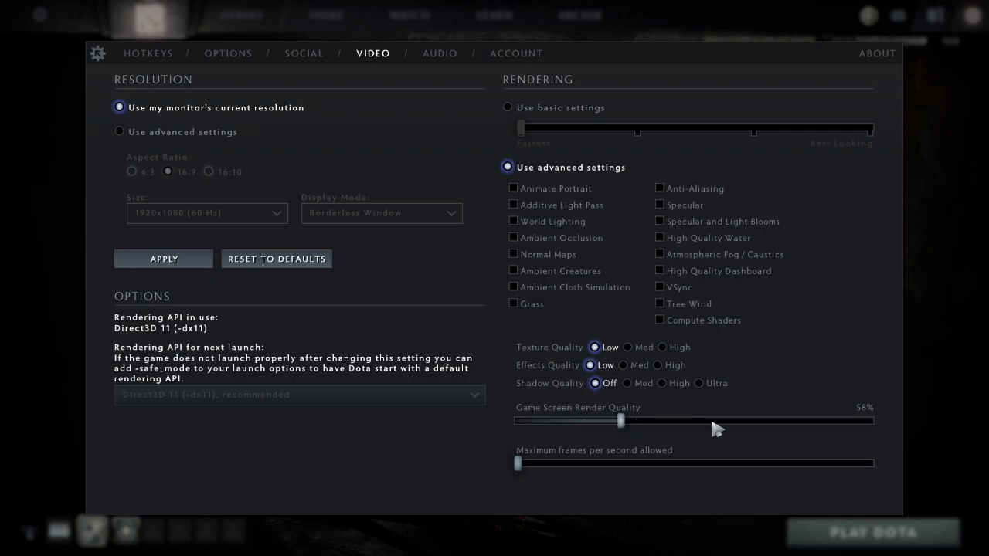
pyautogui.moveTo(622, 420); pyautogui.dragTo(734, 420)
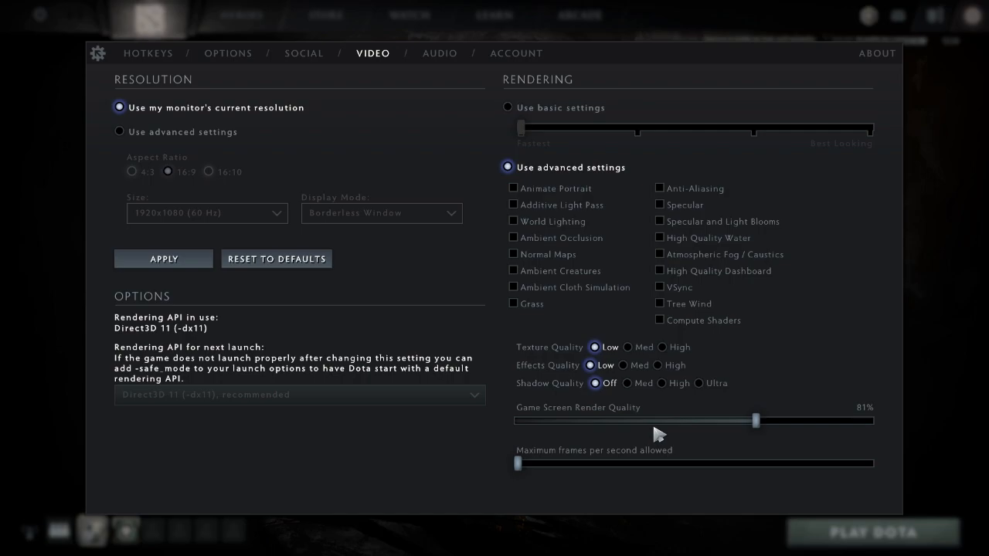
pyautogui.moveTo(553, 461)
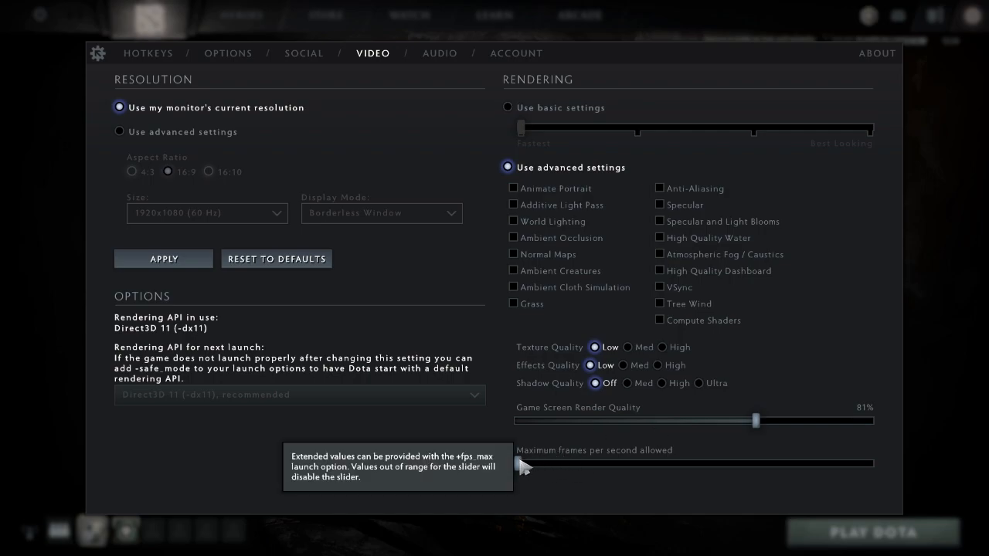
pyautogui.moveTo(526, 464); pyautogui.dragTo(726, 464)
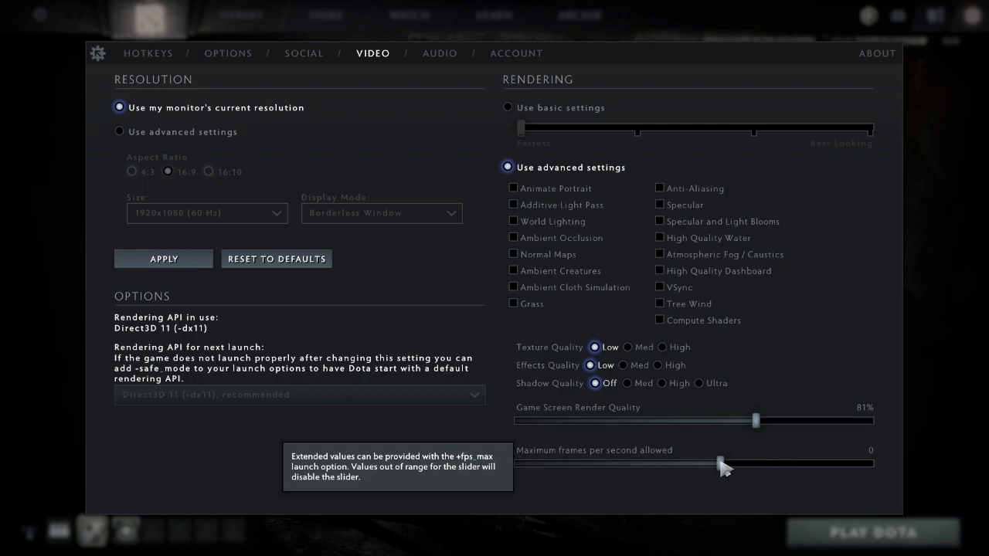
pyautogui.moveTo(667, 448)
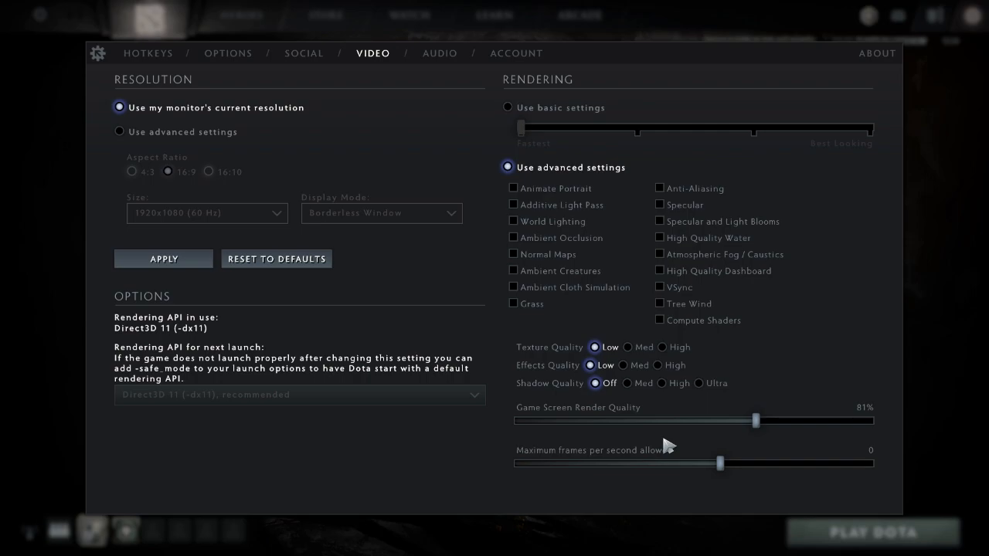
pyautogui.moveTo(884, 462)
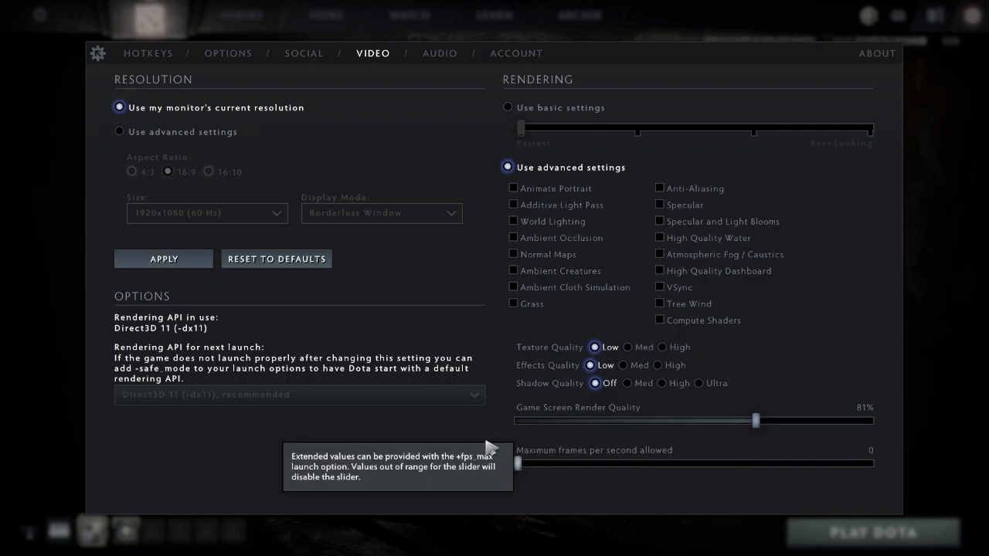
pyautogui.moveTo(572, 407)
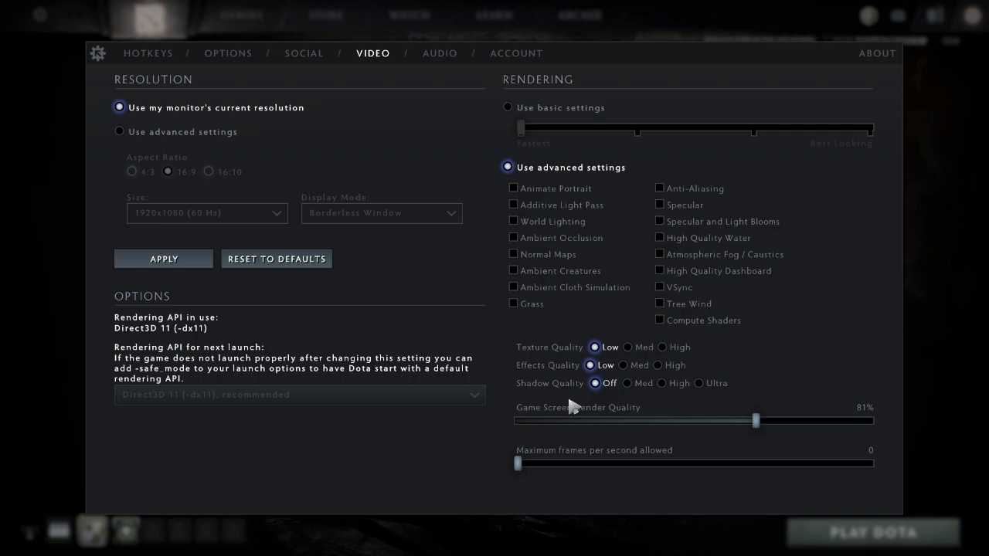
pyautogui.moveTo(507, 467)
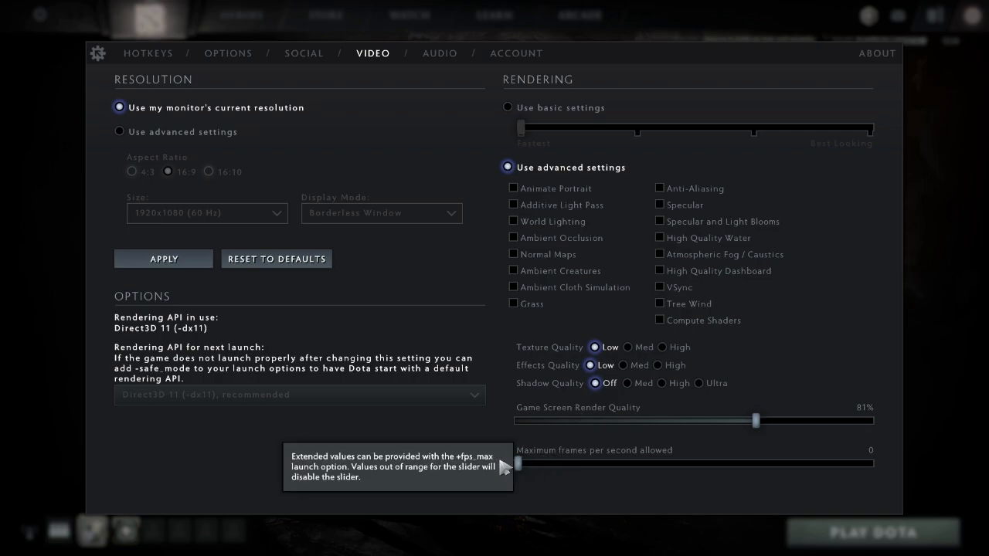
pyautogui.moveTo(482, 294)
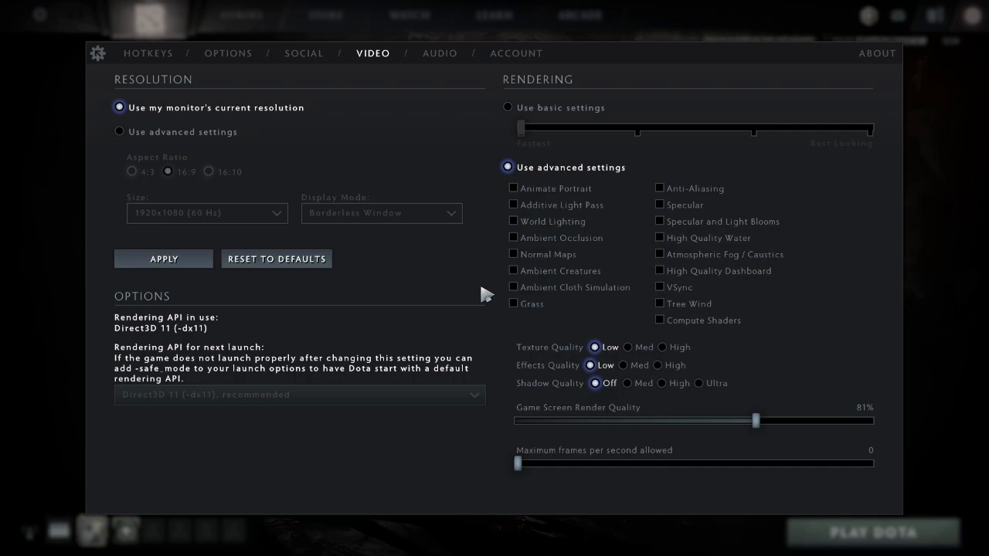
pyautogui.moveTo(476, 279)
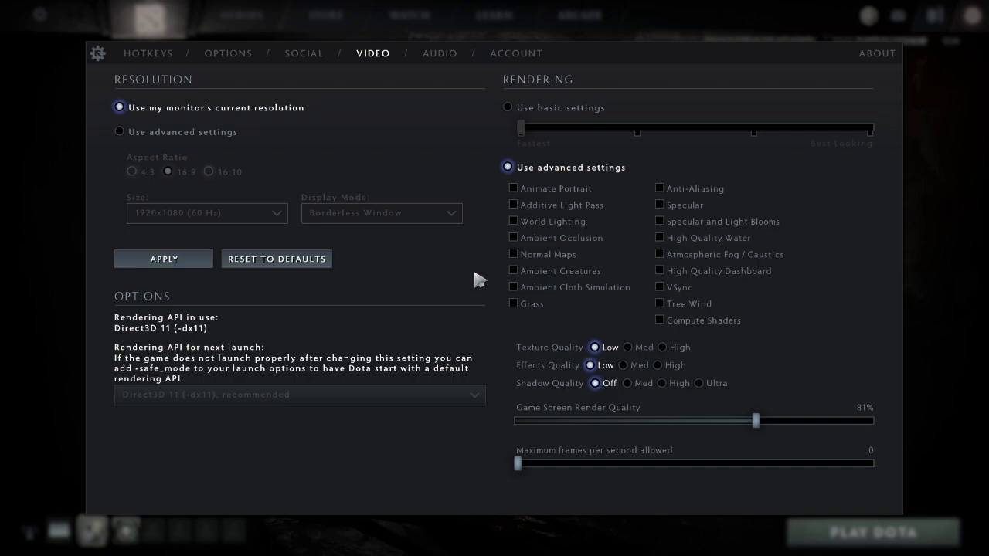
# Step: Alt+Tab to Task Manager, show the Details tab and select the dota2.exe process
pyautogui.press('alt+tab')
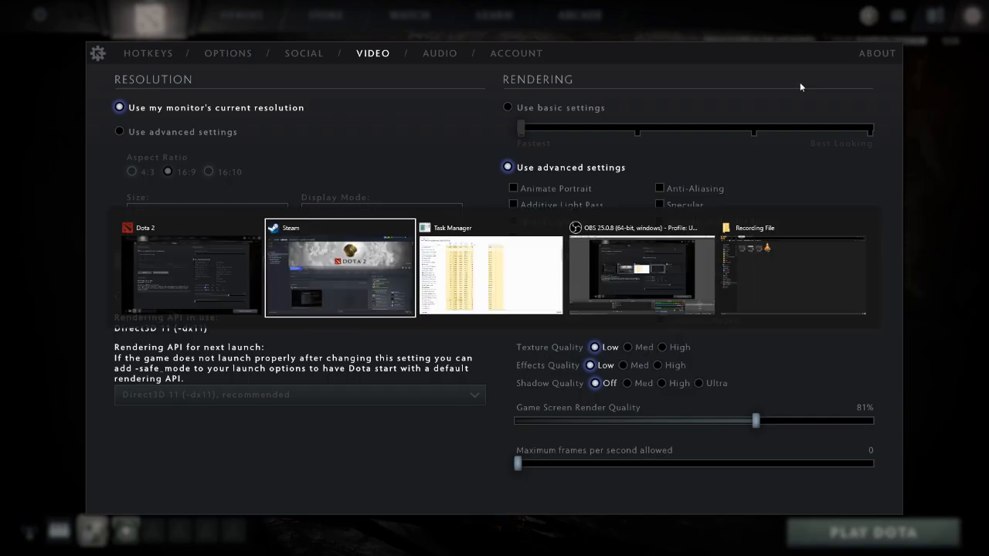
pyautogui.click(340, 271)
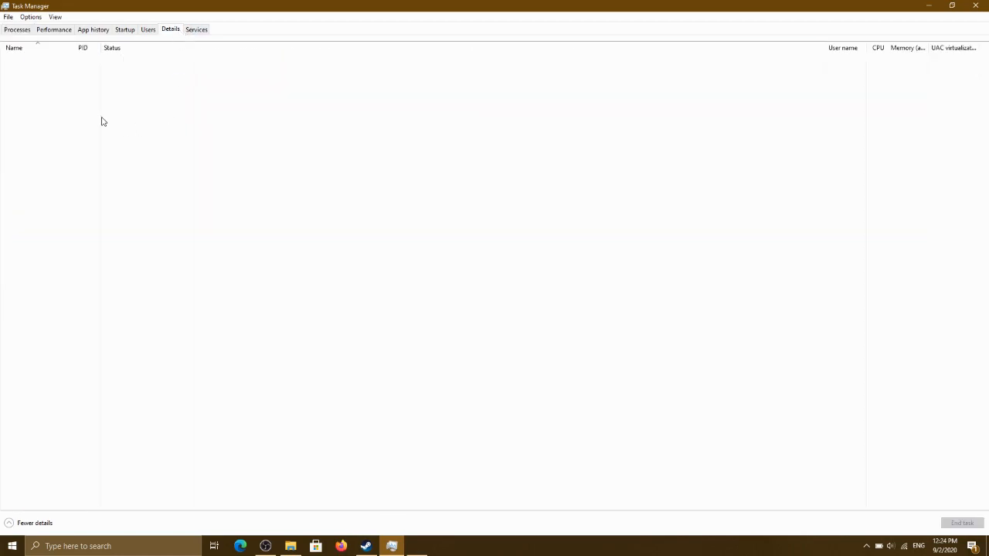
pyautogui.moveTo(123, 29)
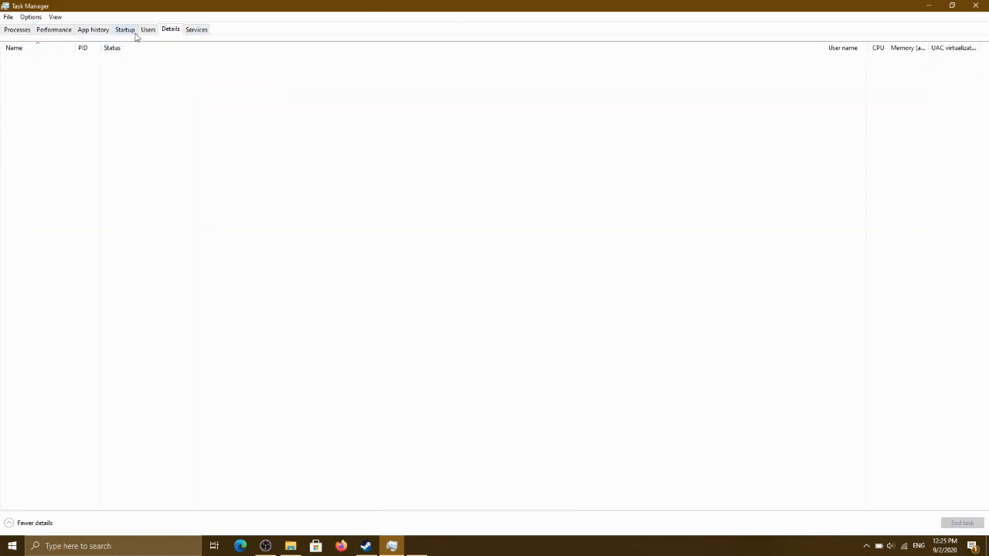
pyautogui.click(170, 29)
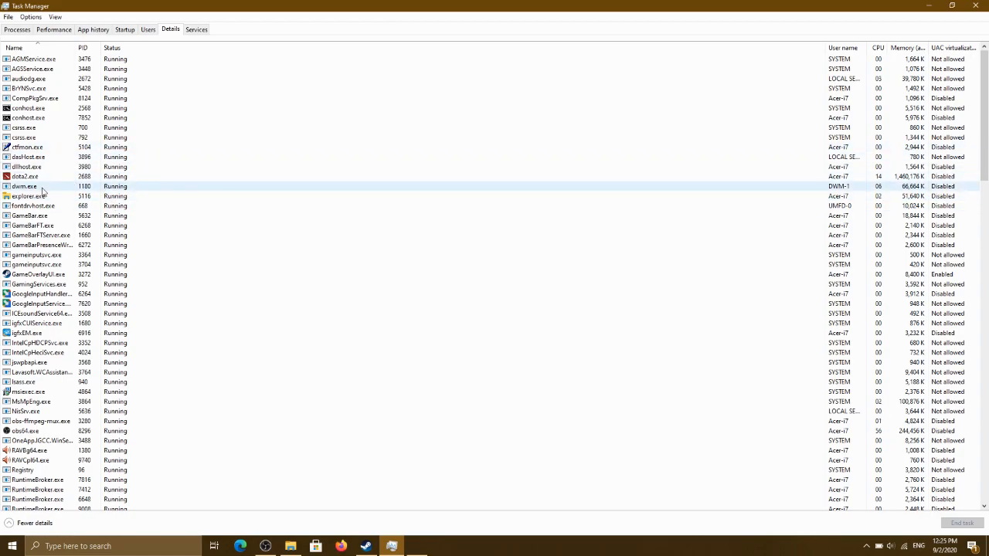
pyautogui.click(47, 176)
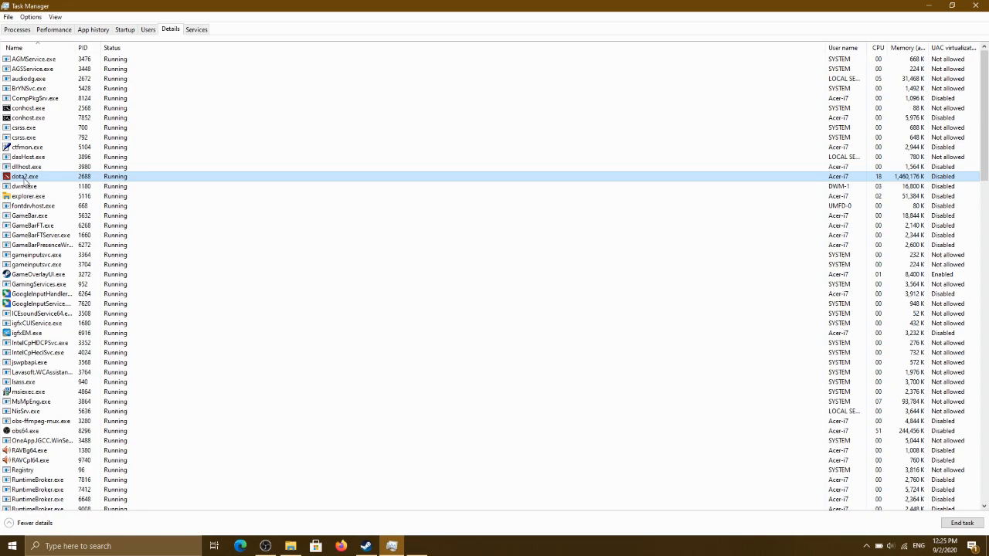
pyautogui.rightClick(25, 176)
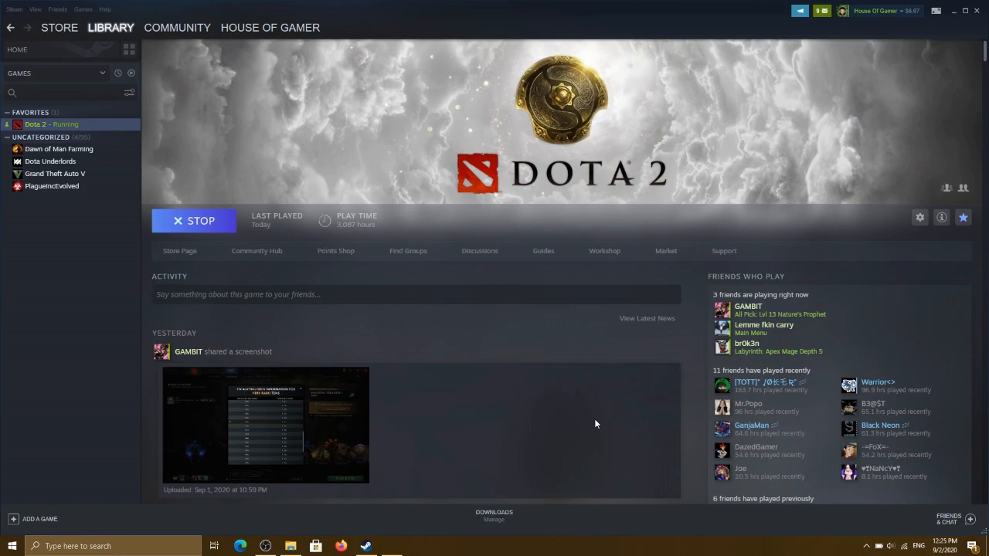
pyautogui.moveTo(632, 414)
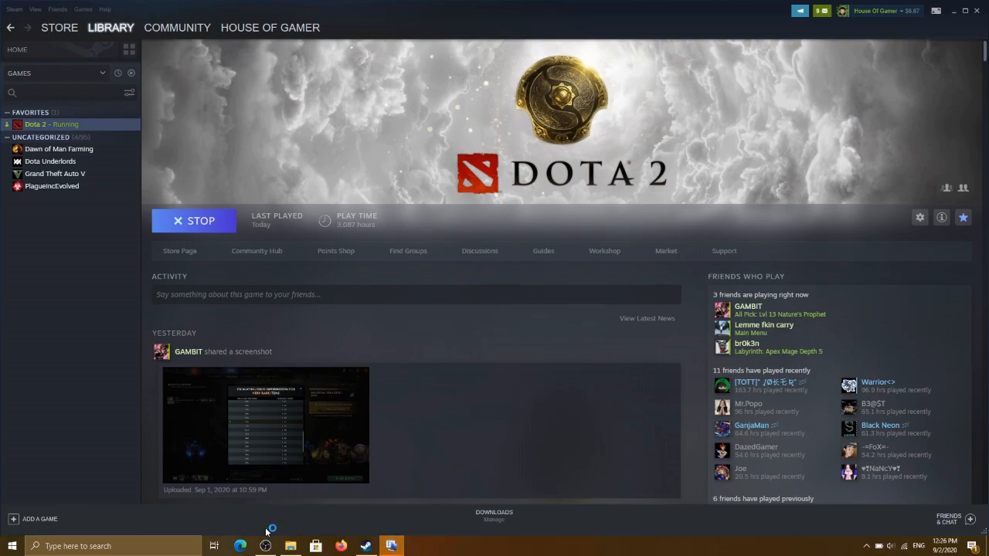
# Step: Open Windows Mobility Center from the taskbar battery icon to set High performance
pyautogui.click(391, 547)
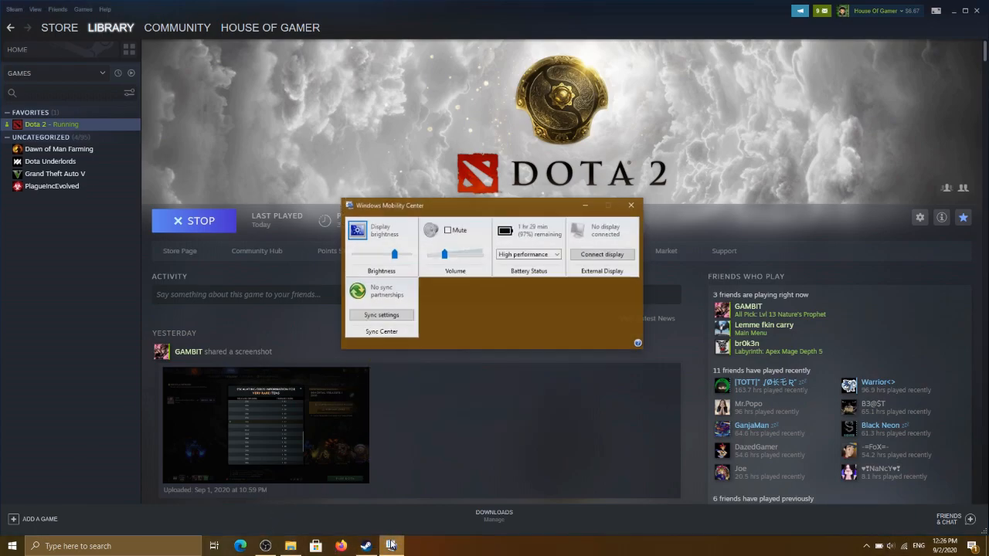